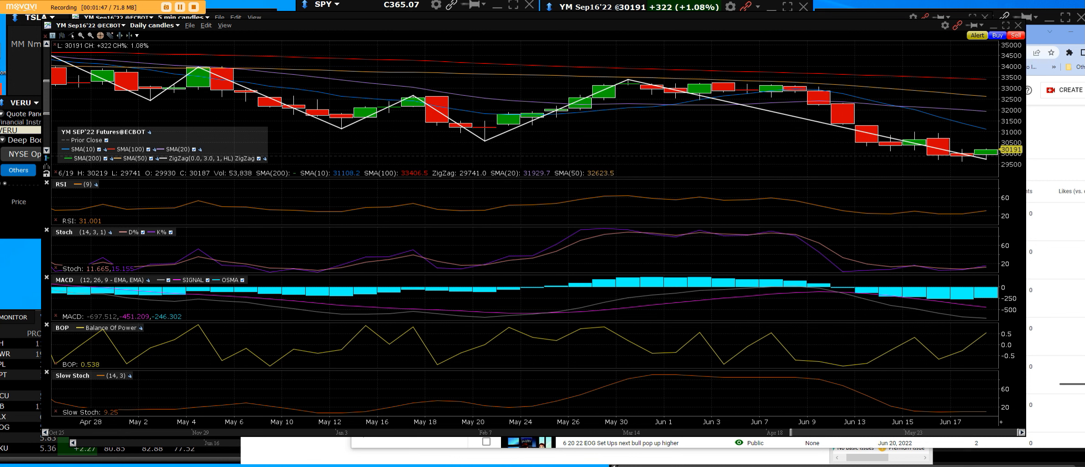
mouse_move(982, 153)
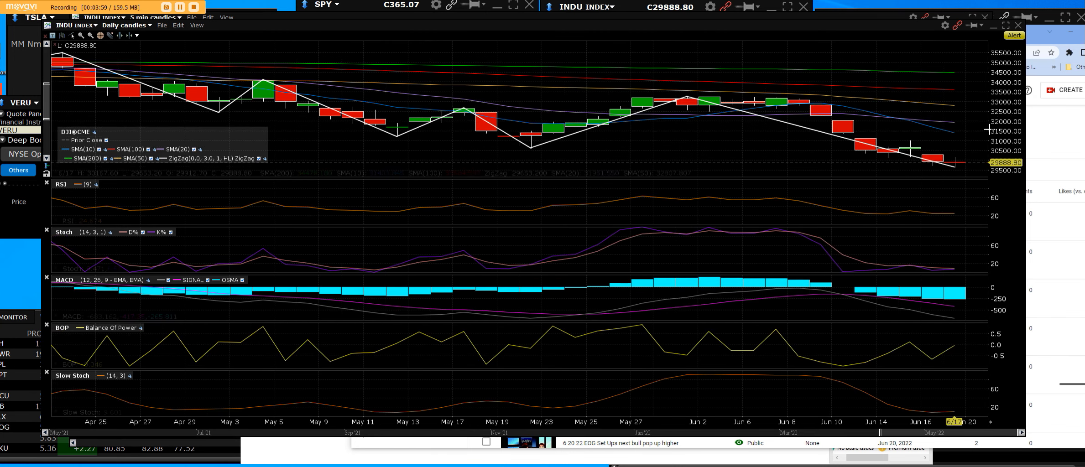
mouse_move(950, 130)
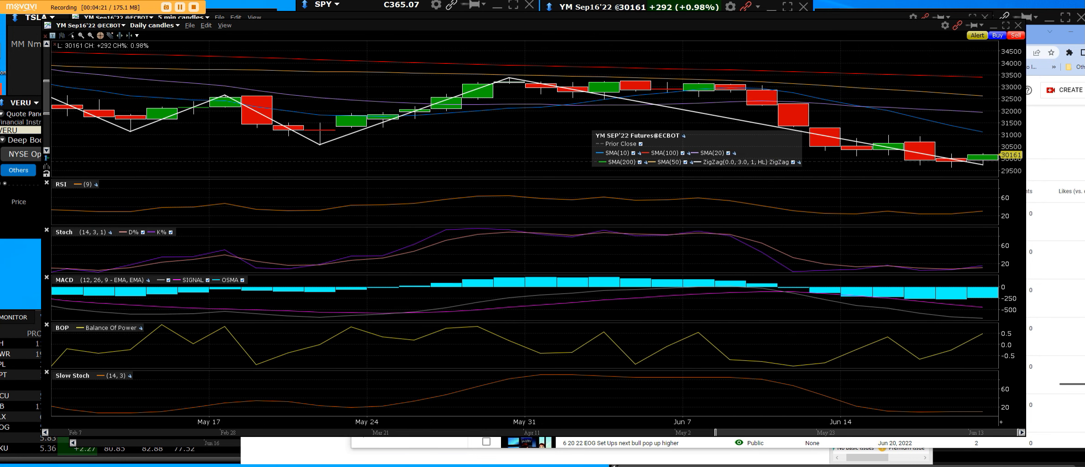
mouse_move(977, 149)
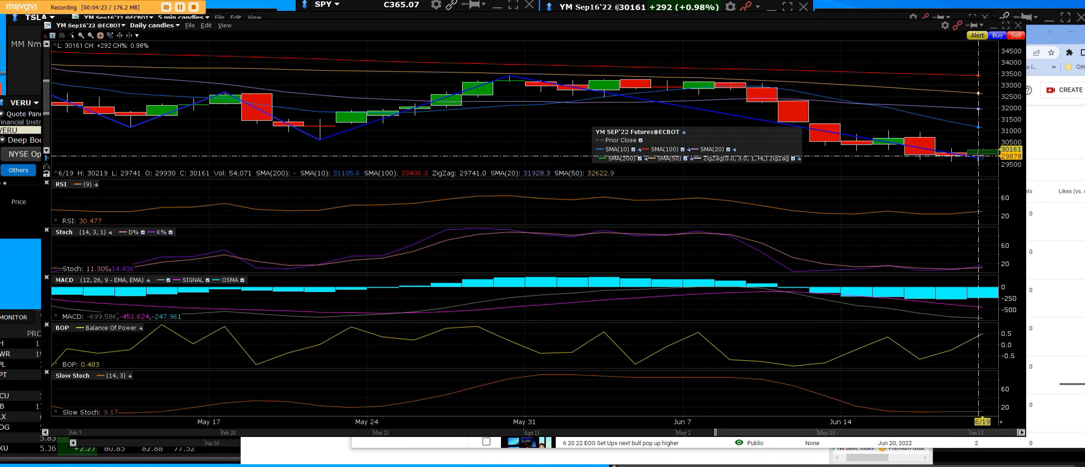